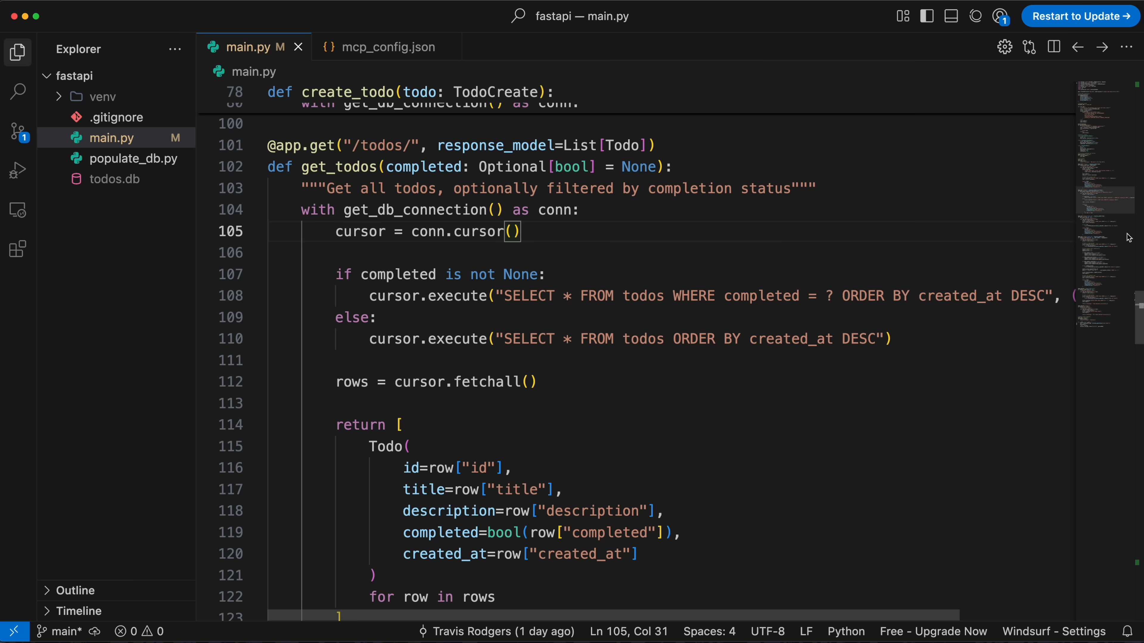
Step: Scroll through main.py to review the get_todos and get_todo routes
scroll(down, 3)
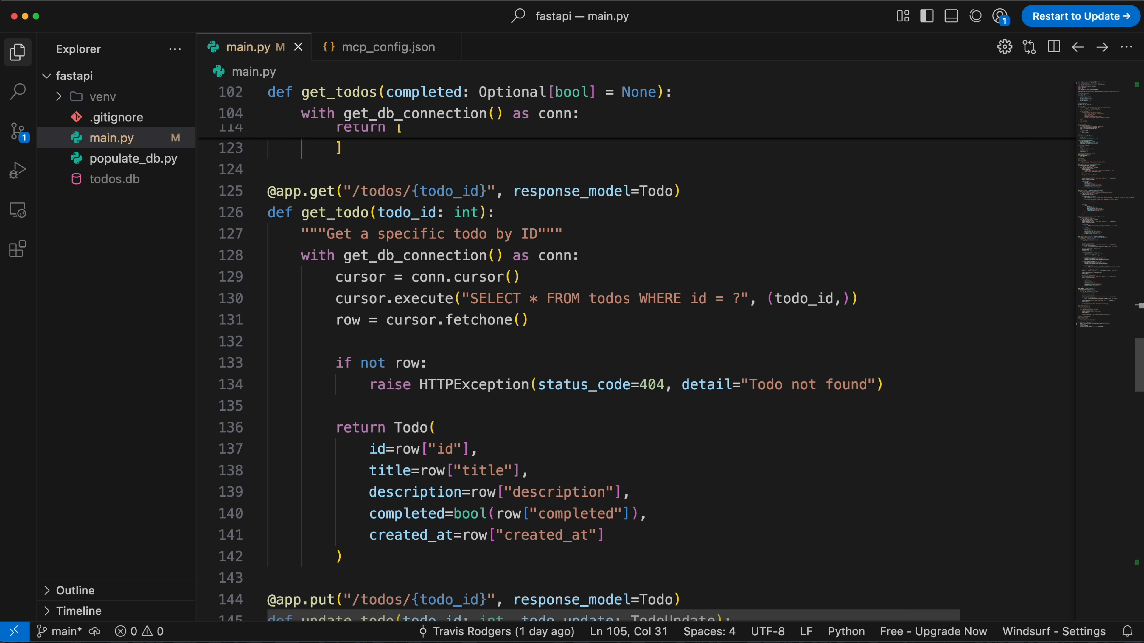
scroll(down, 3)
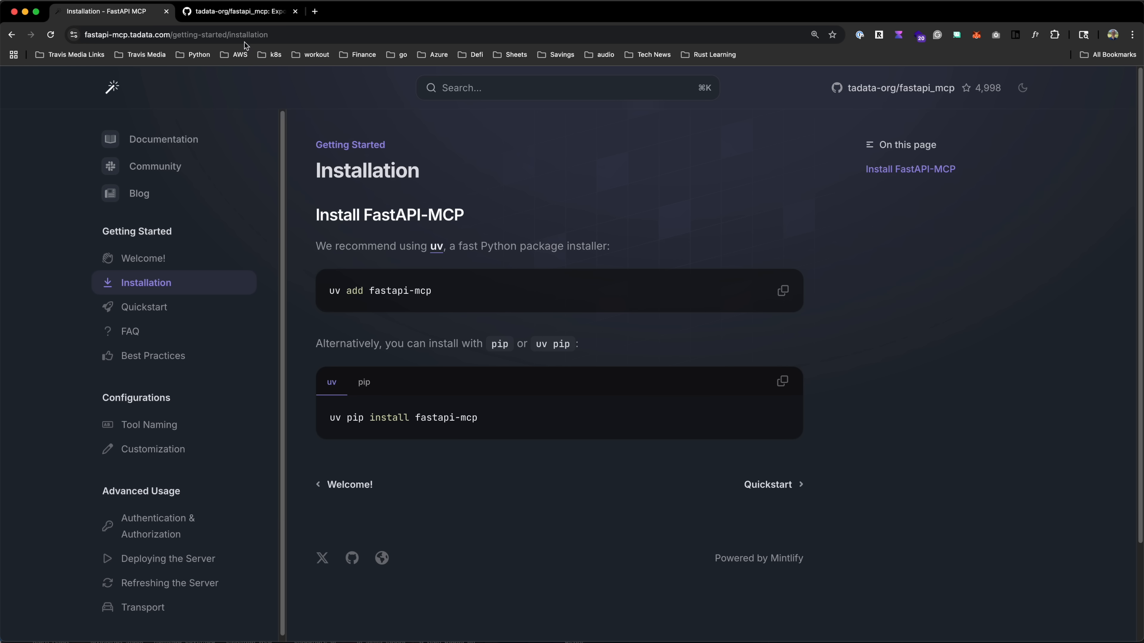
Step: Switch to the tadata-org/fastapi_mcp repo and scroll the README to the mcp.mount() example
click(241, 11)
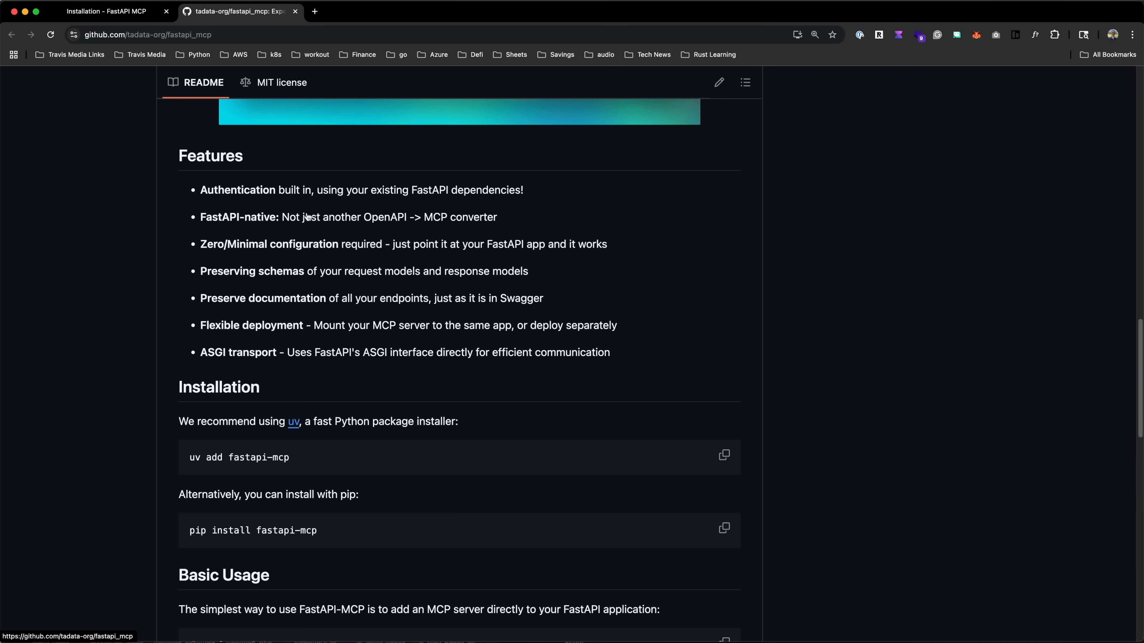
scroll(down, 3)
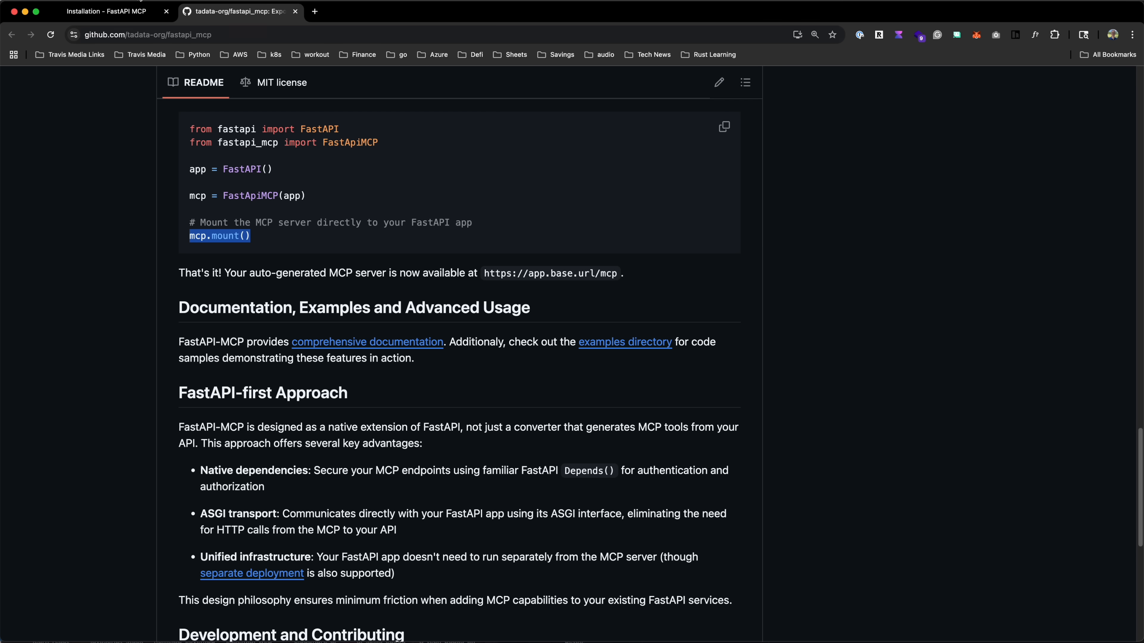
Step: Open Tool Naming in the FastAPI-MCP docs and highlight the operation_id explanation
click(106, 10)
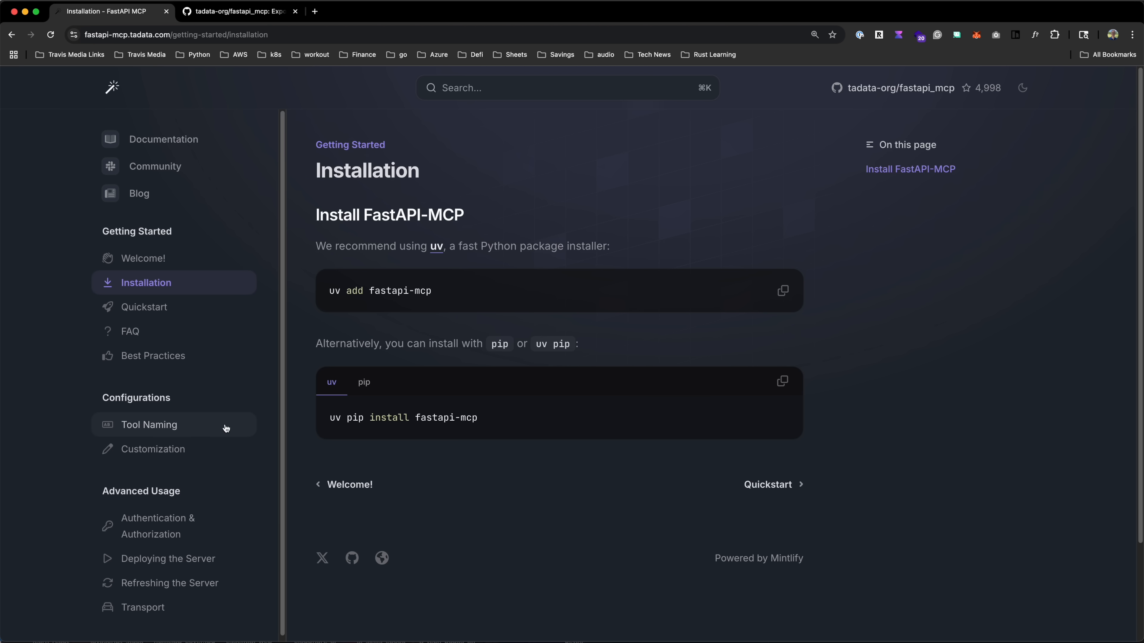
click(149, 425)
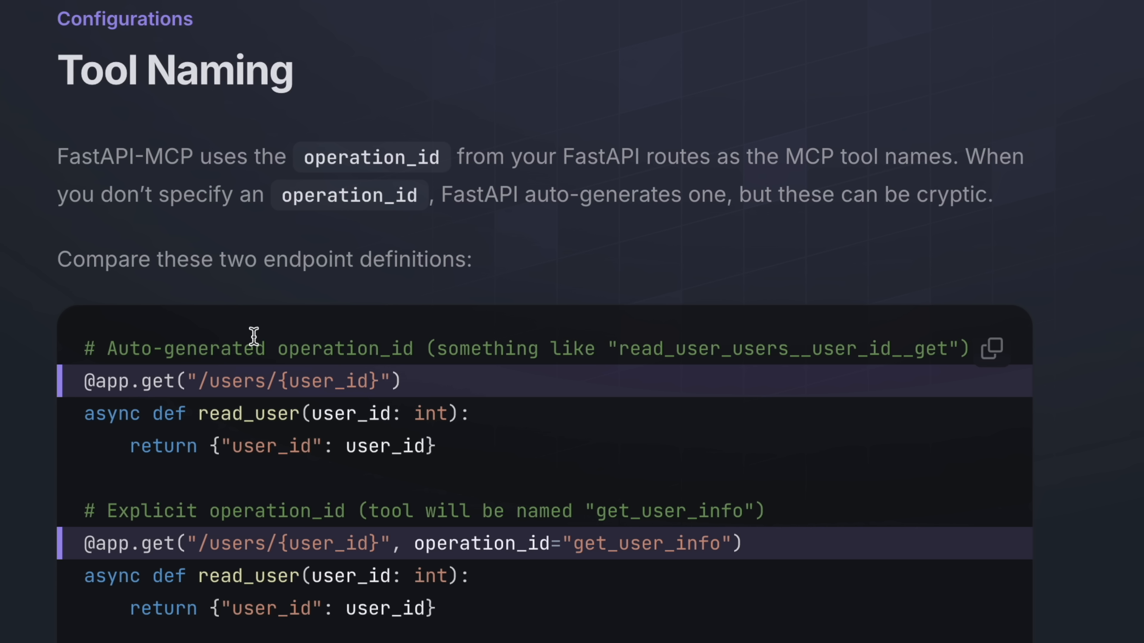
mouse_move(335, 166)
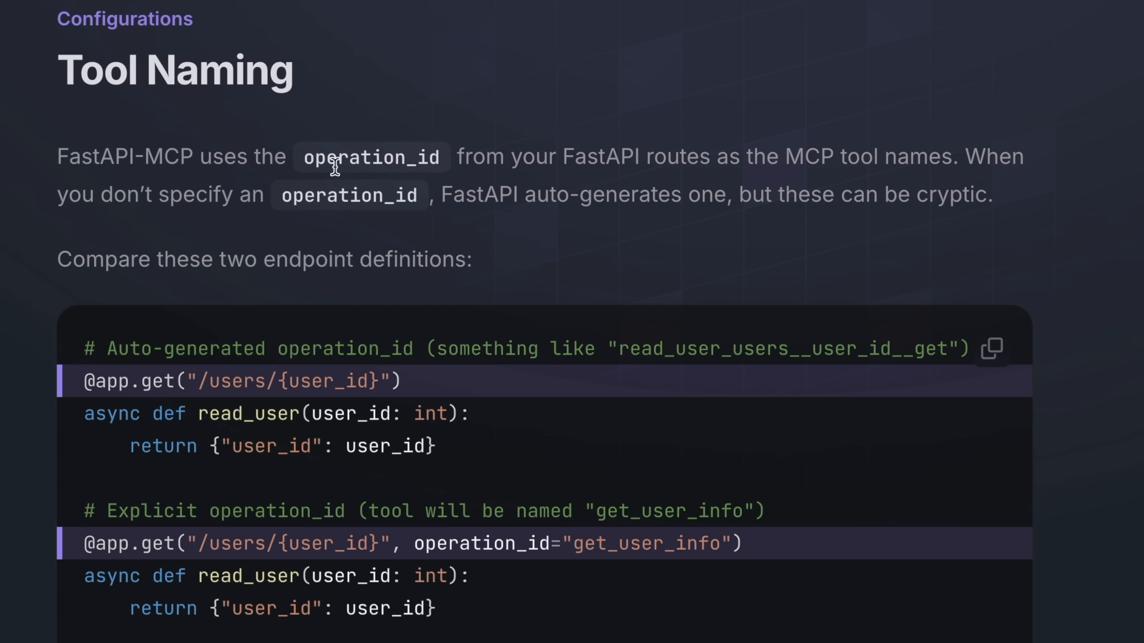
double_click(370, 156)
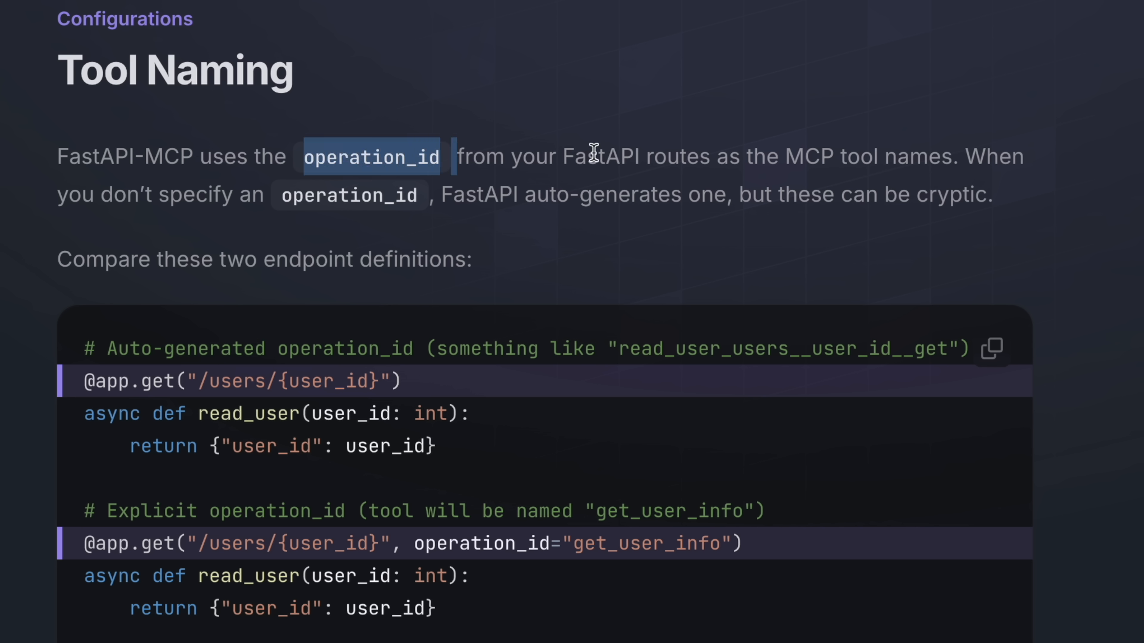
drag(595, 156, 733, 156)
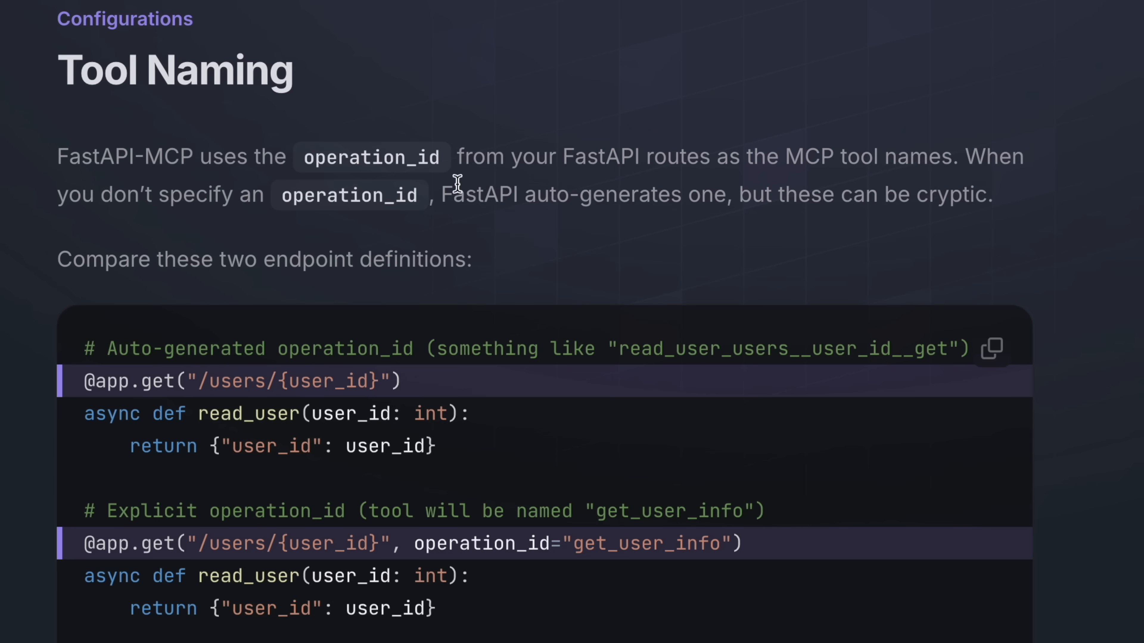
mouse_move(480, 503)
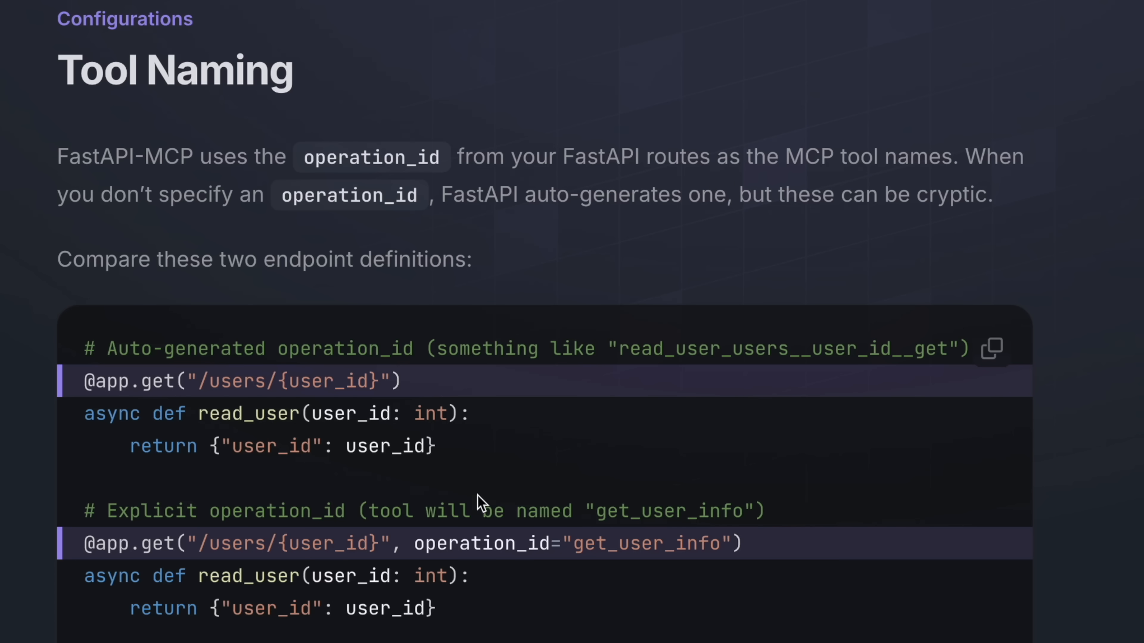
drag(414, 543, 733, 543)
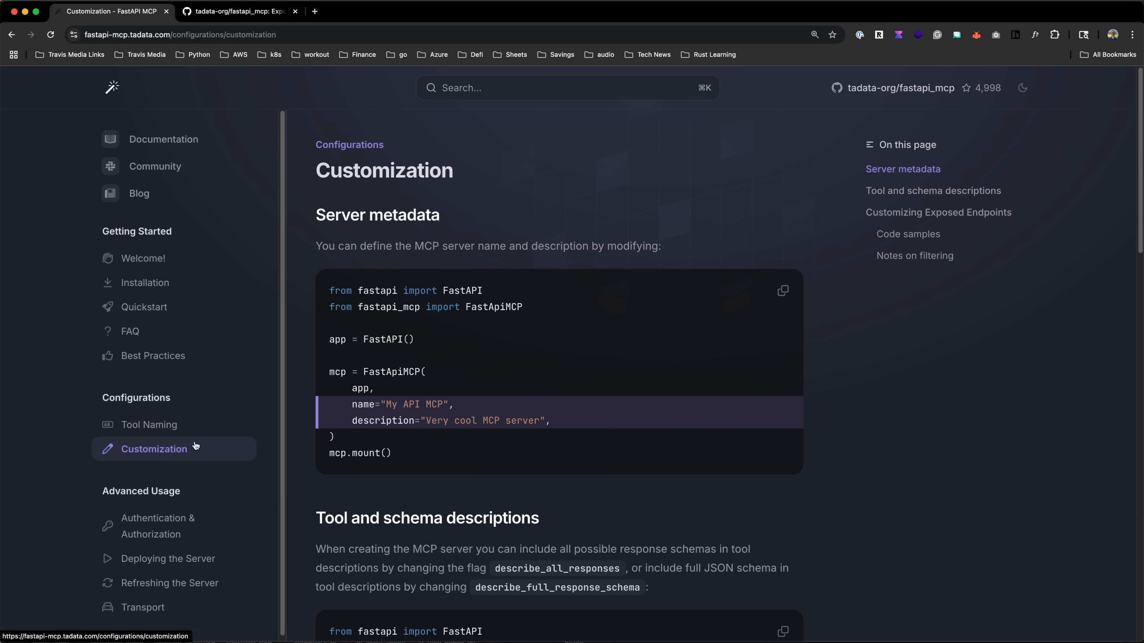
Step: Scroll the Customization page down to the Customizing Exposed Endpoints code samples
scroll(down, 3)
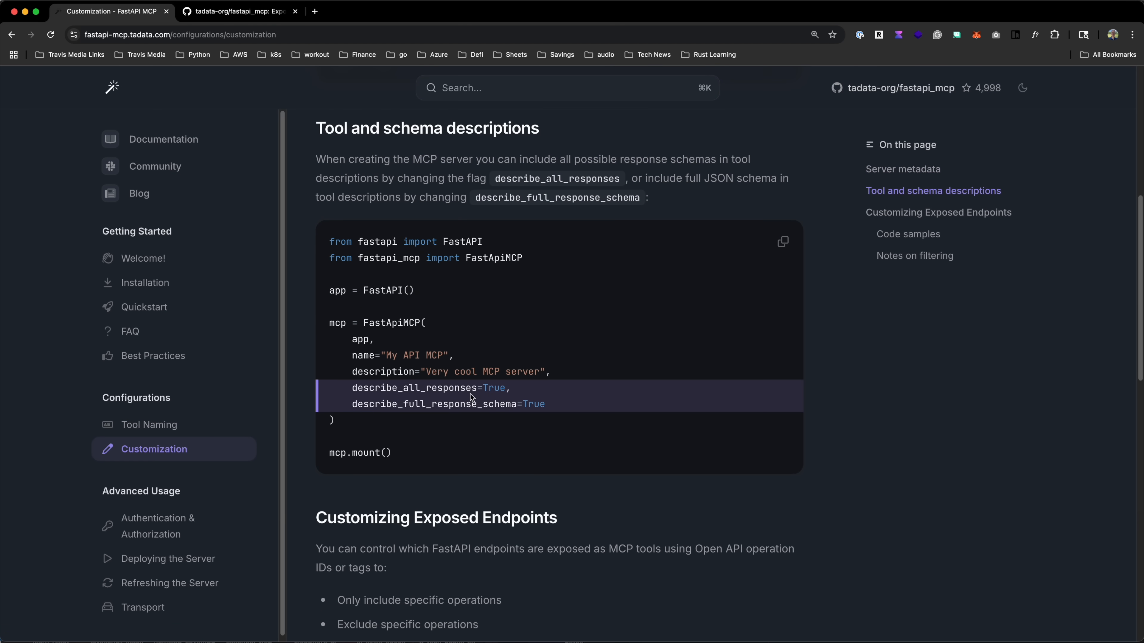
scroll(down, 3)
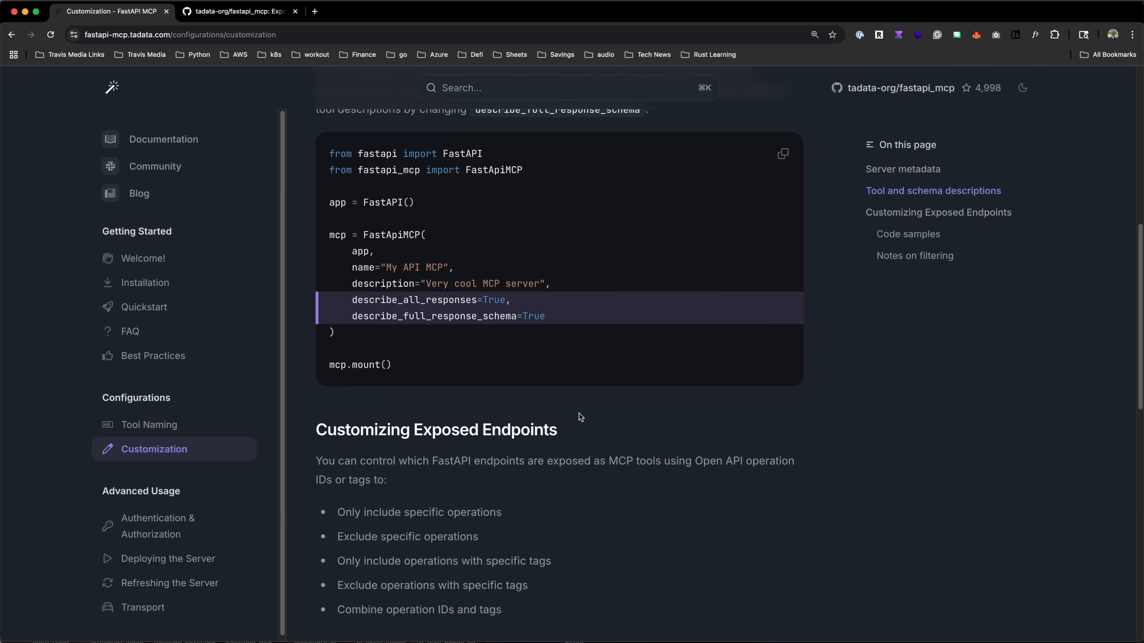
scroll(down, 3)
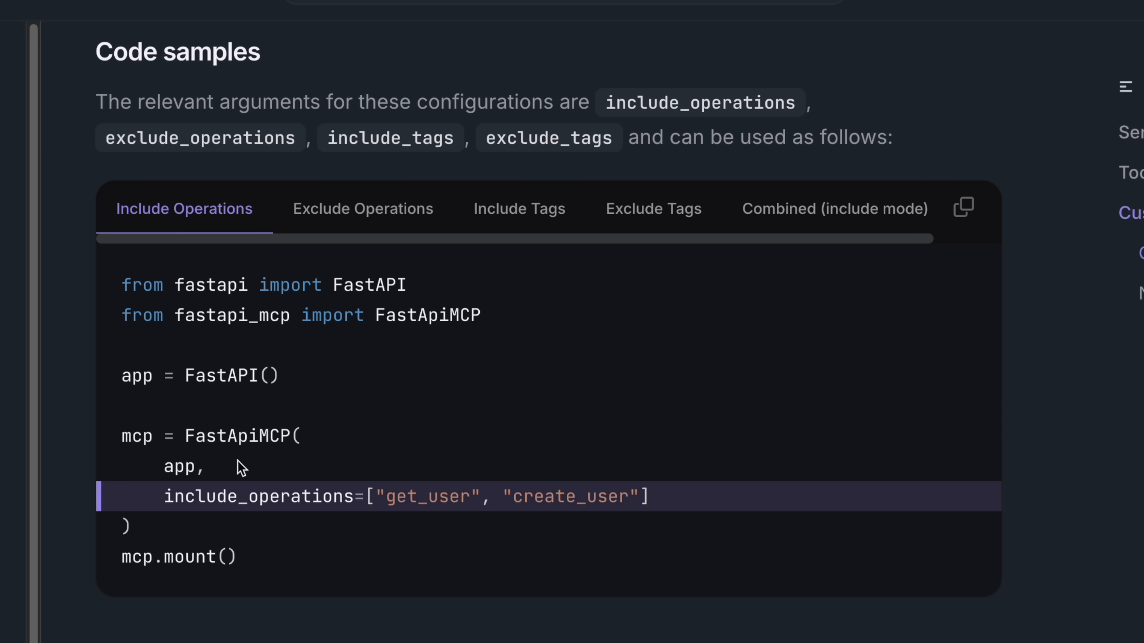
double_click(235, 436)
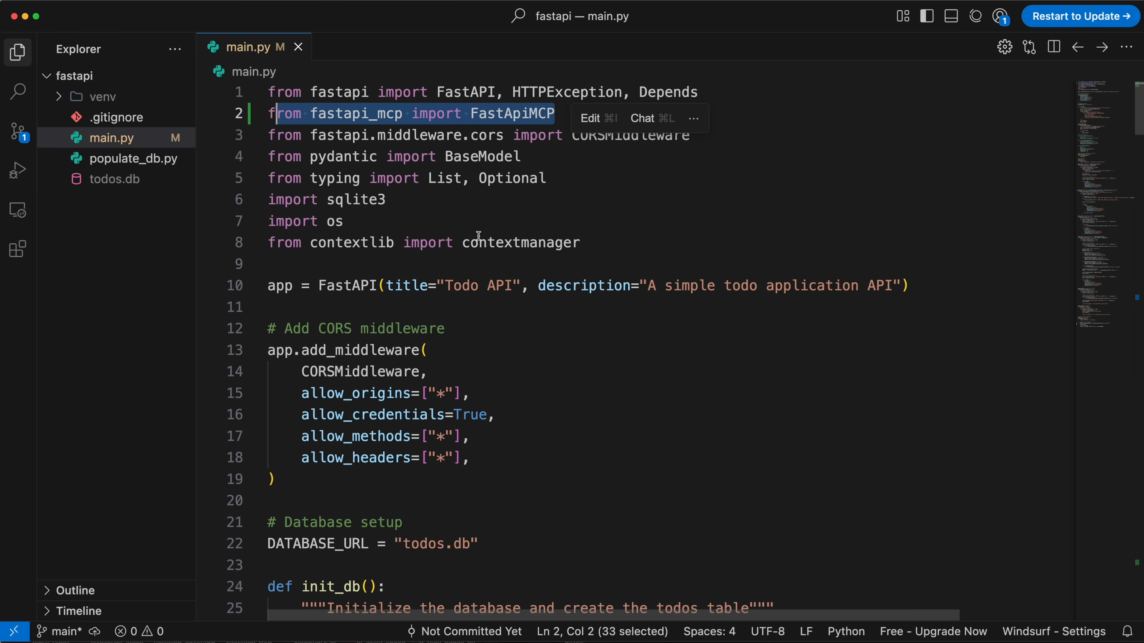
Step: Run python main.py and open the local server address in the browser
scroll(down, 3)
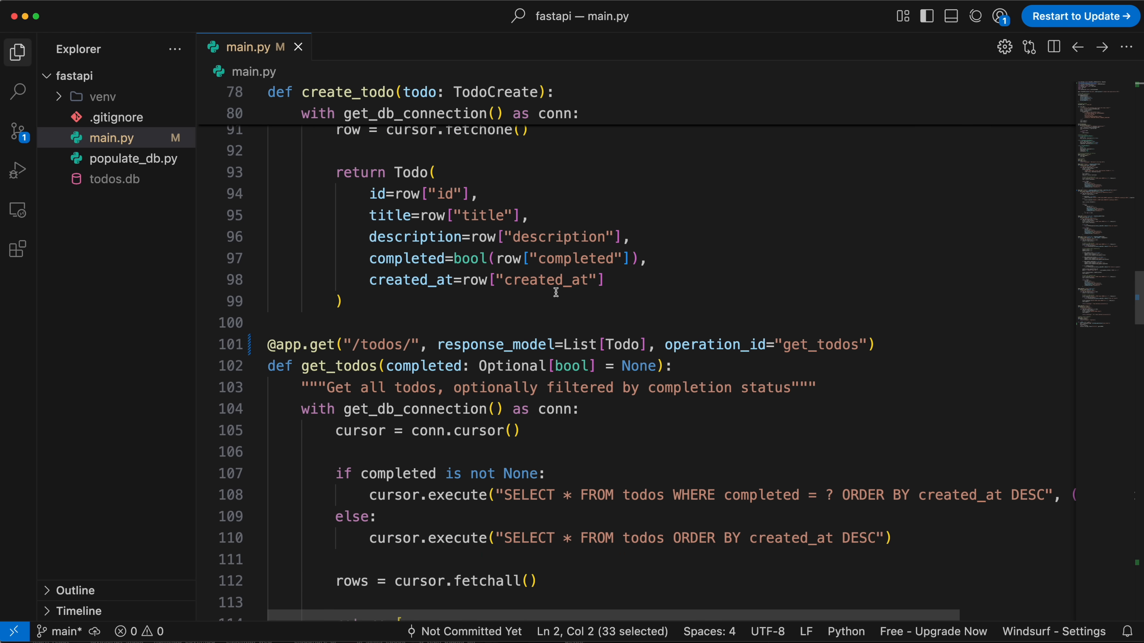
double_click(383, 344)
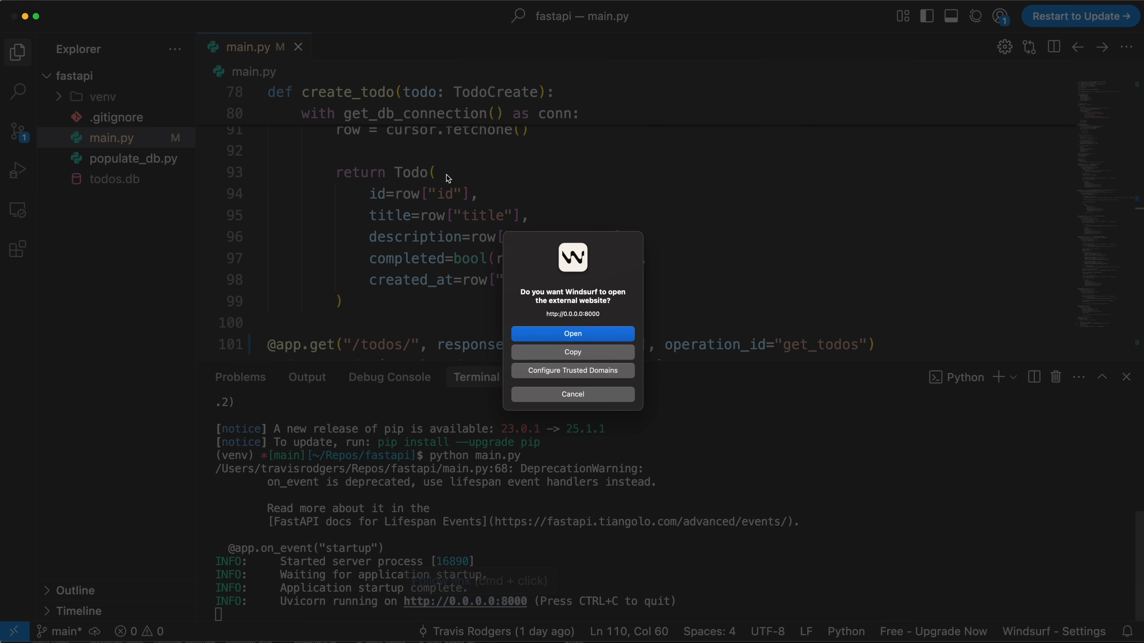
click(572, 334)
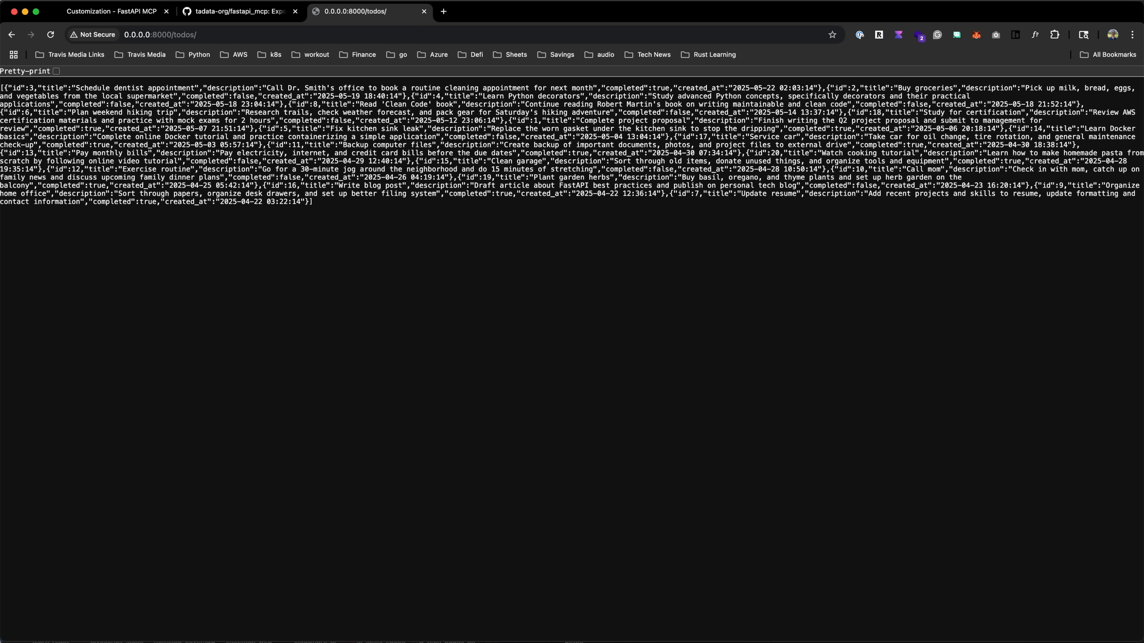
mouse_move(371, 628)
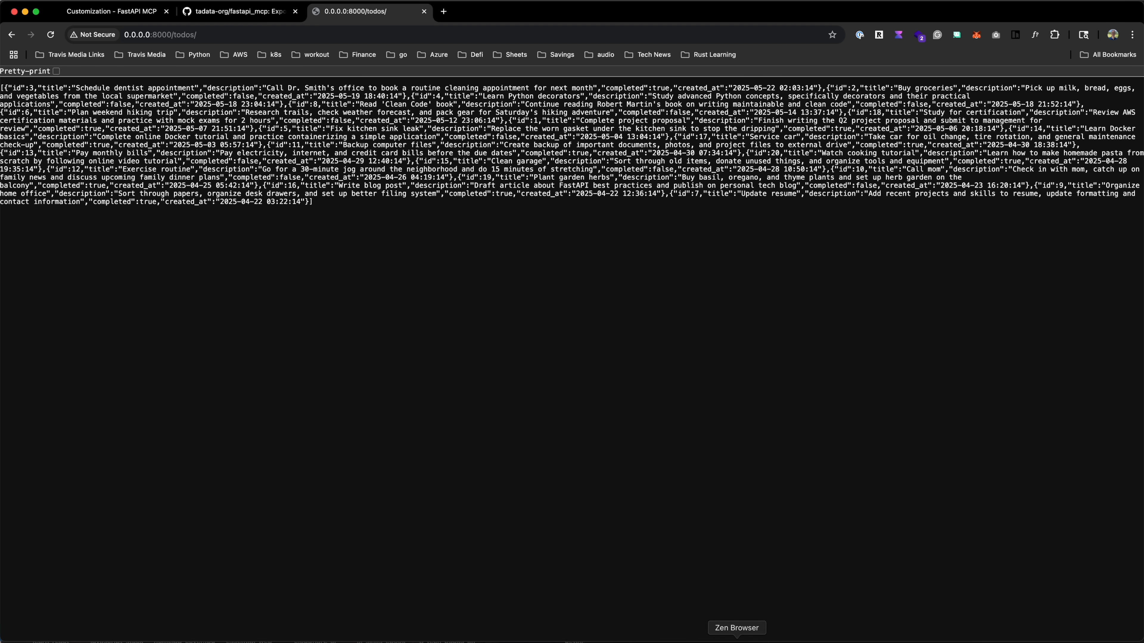
mouse_move(660, 428)
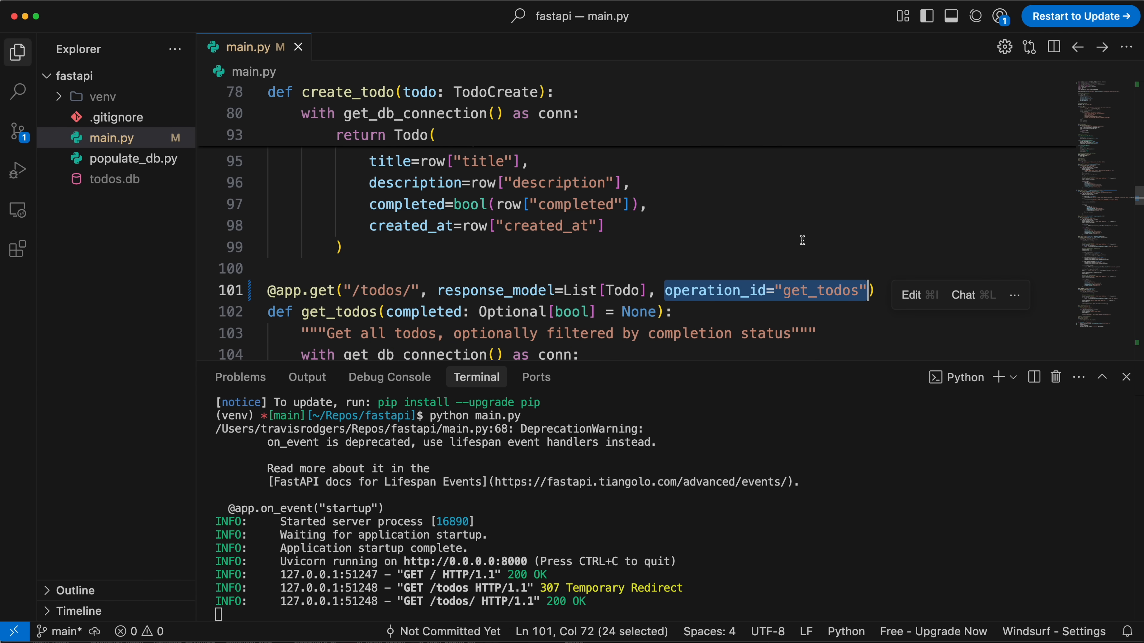
Step: Scroll to the include_operations sample in the Customization docs and highlight it
scroll(down, 3)
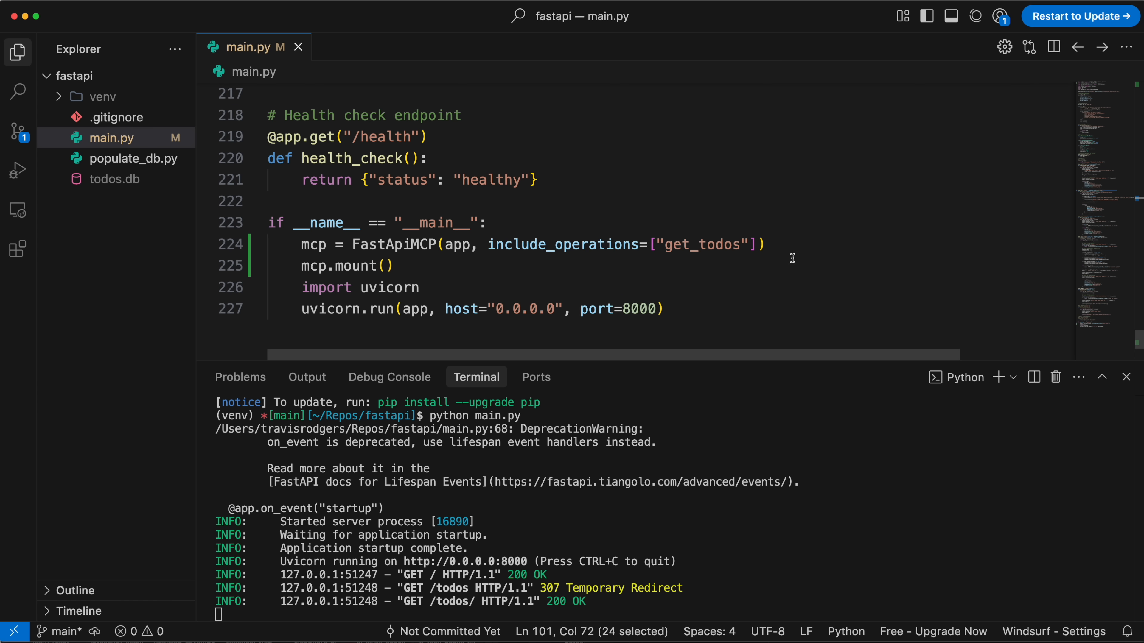
drag(490, 244, 758, 244)
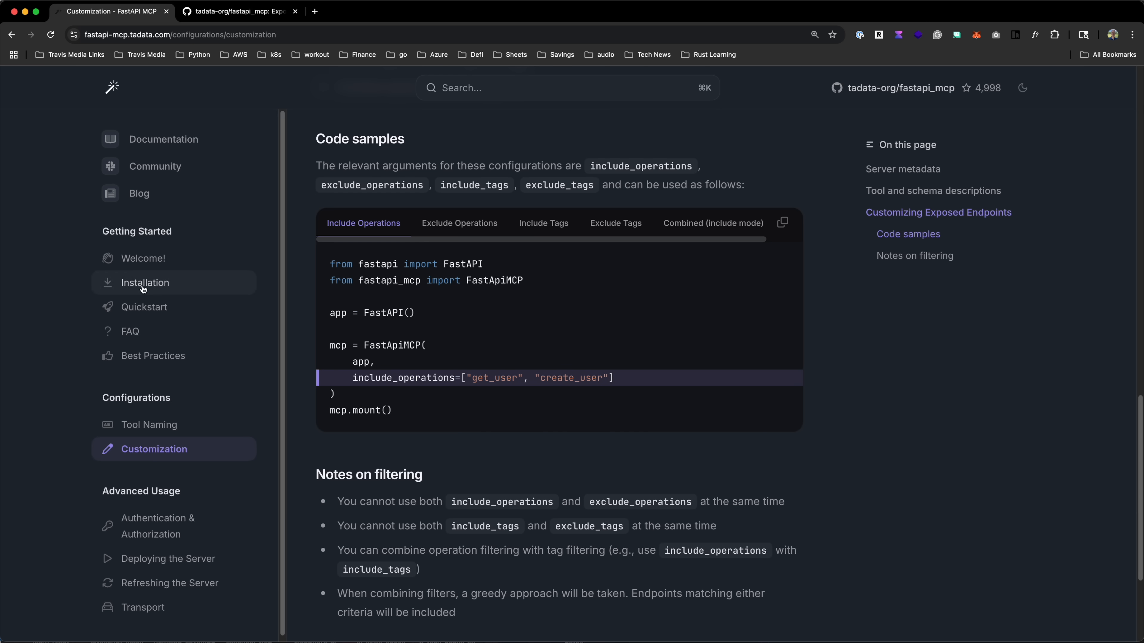
Step: Open Quickstart and scroll to 'Connecting to the MCP Server using SSE'
click(144, 307)
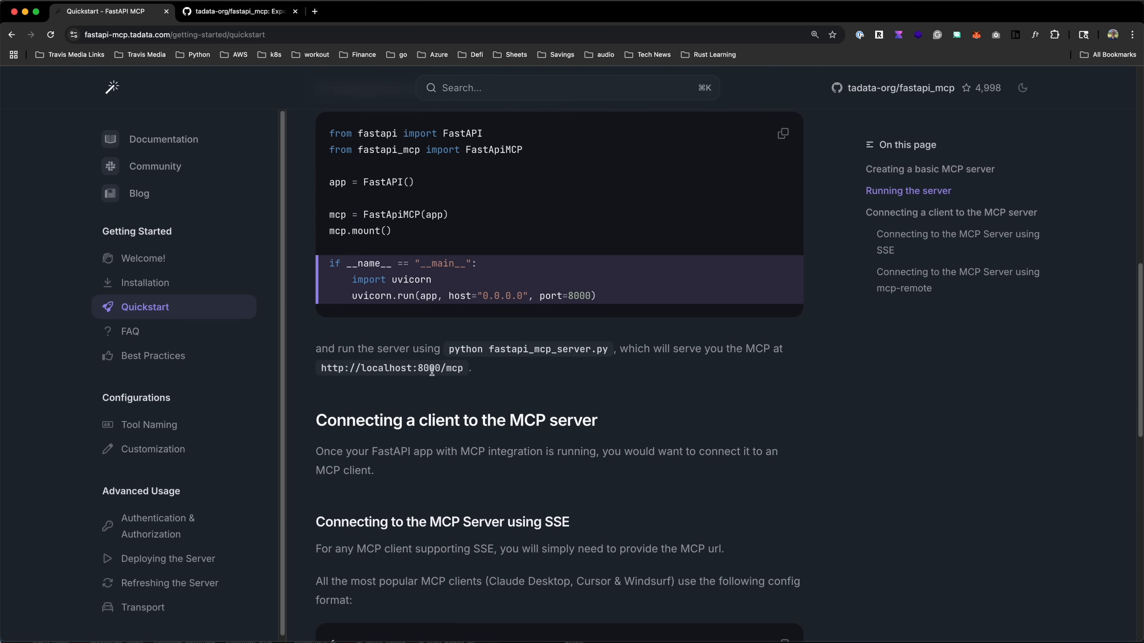
scroll(down, 3)
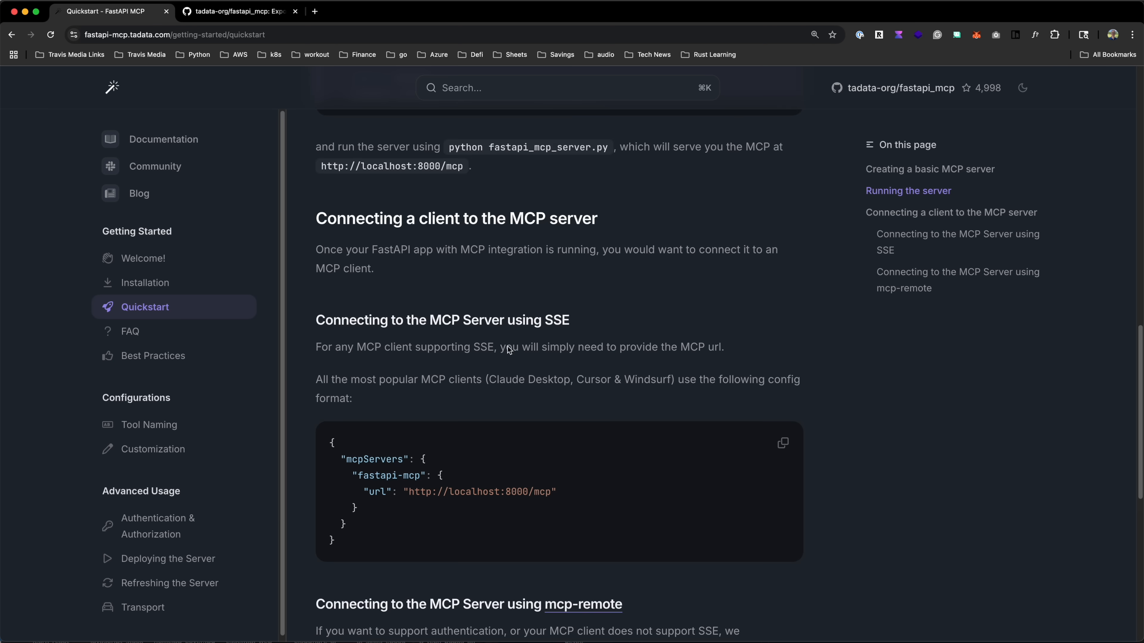
scroll(down, 3)
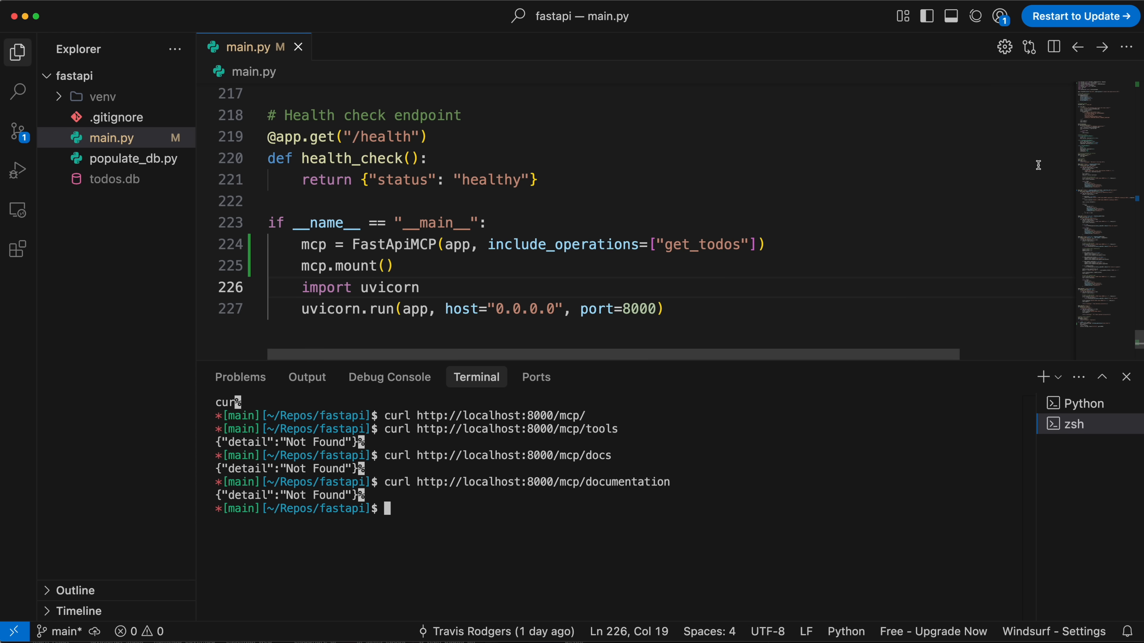
click(975, 16)
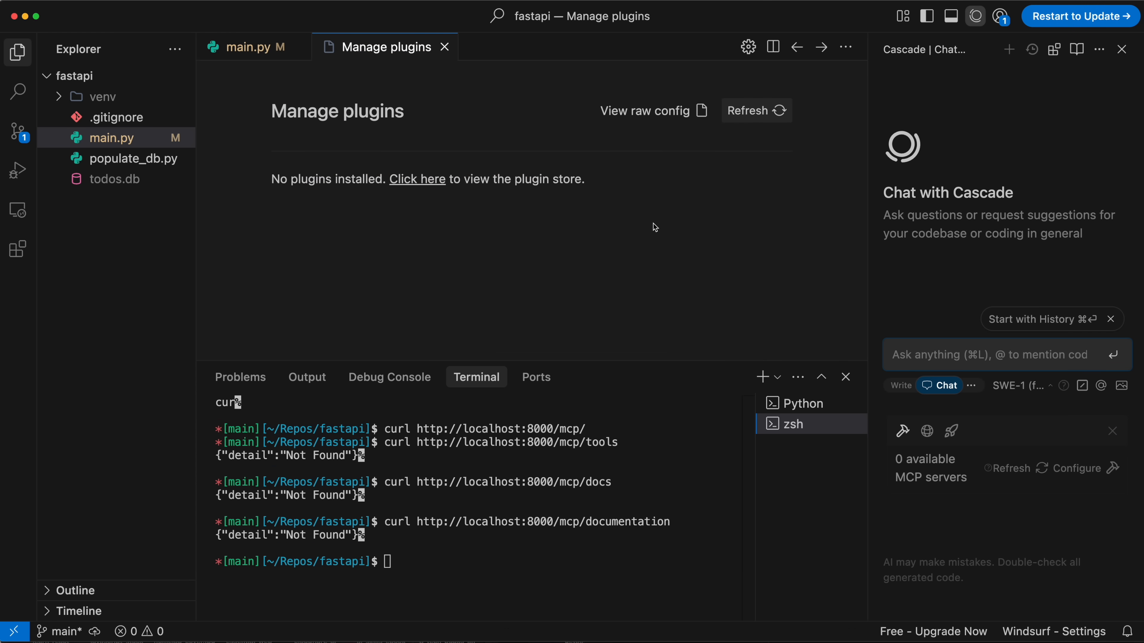
click(644, 111)
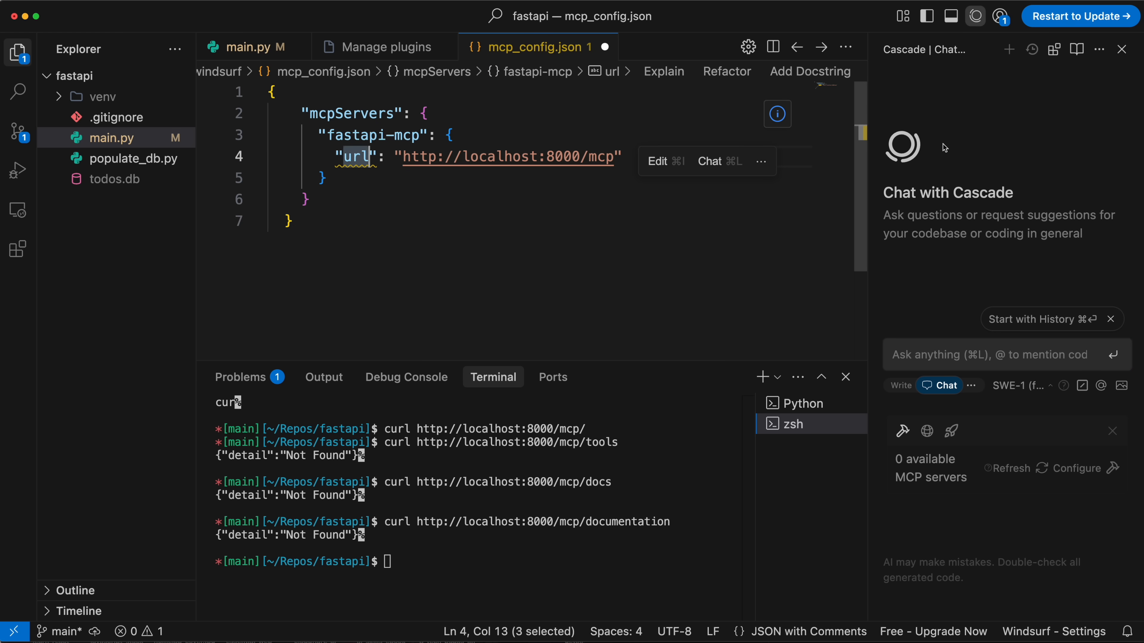
text(serverUrl)
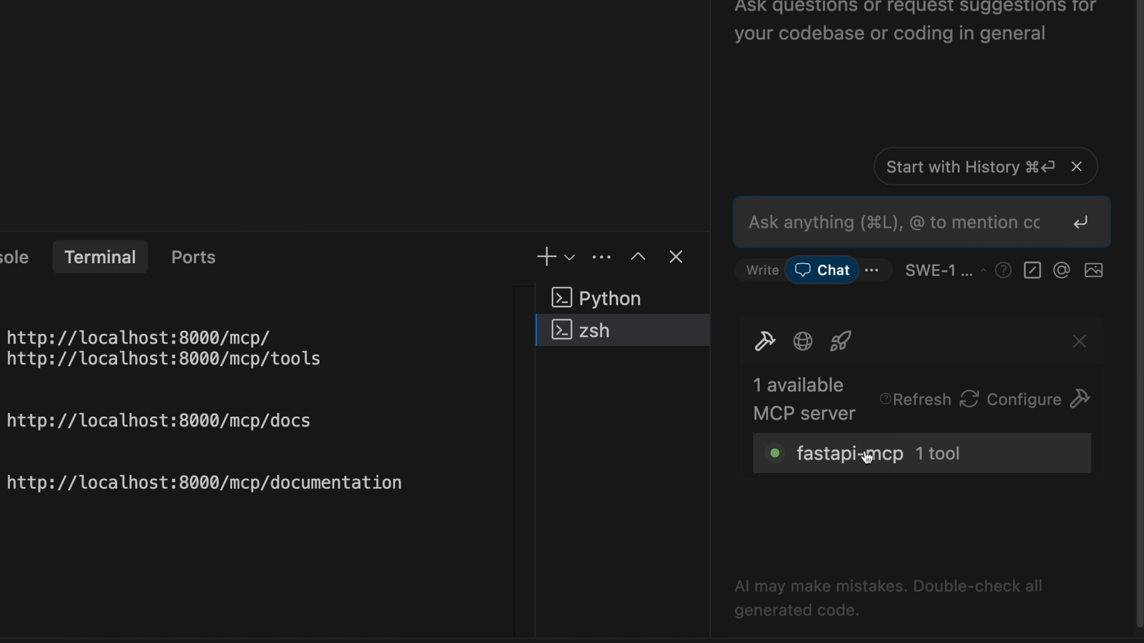
Step: Expand fastapi-mcp to see get_todos, then ask Cascade whether the todos include a dentist appointment
click(849, 453)
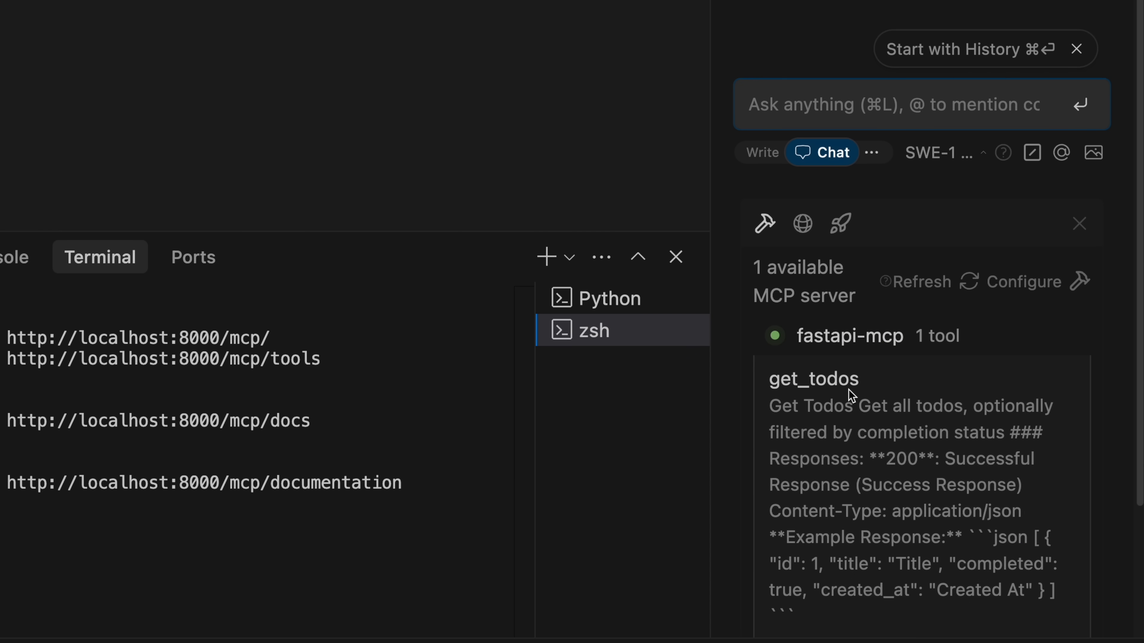
mouse_move(957, 272)
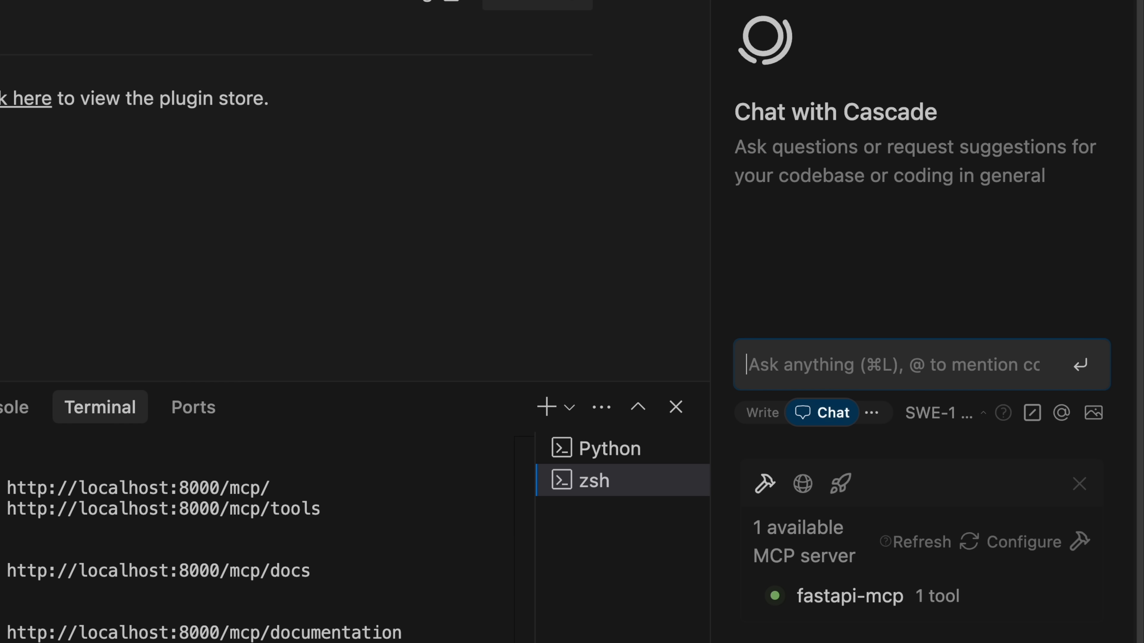
text(Hey can you)
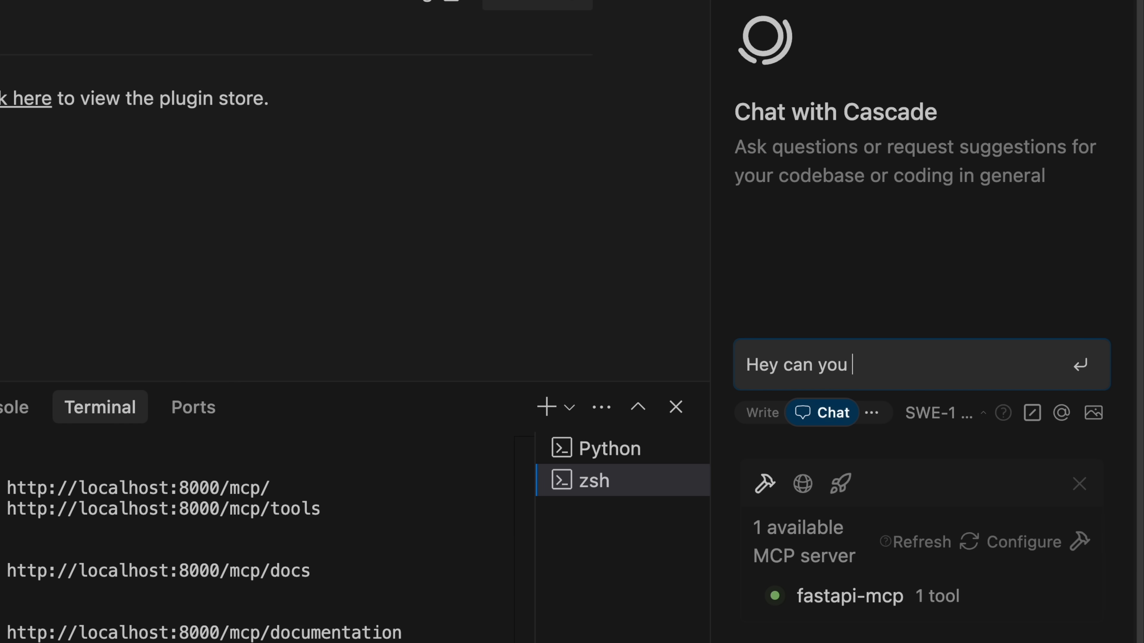
text(check my todos)
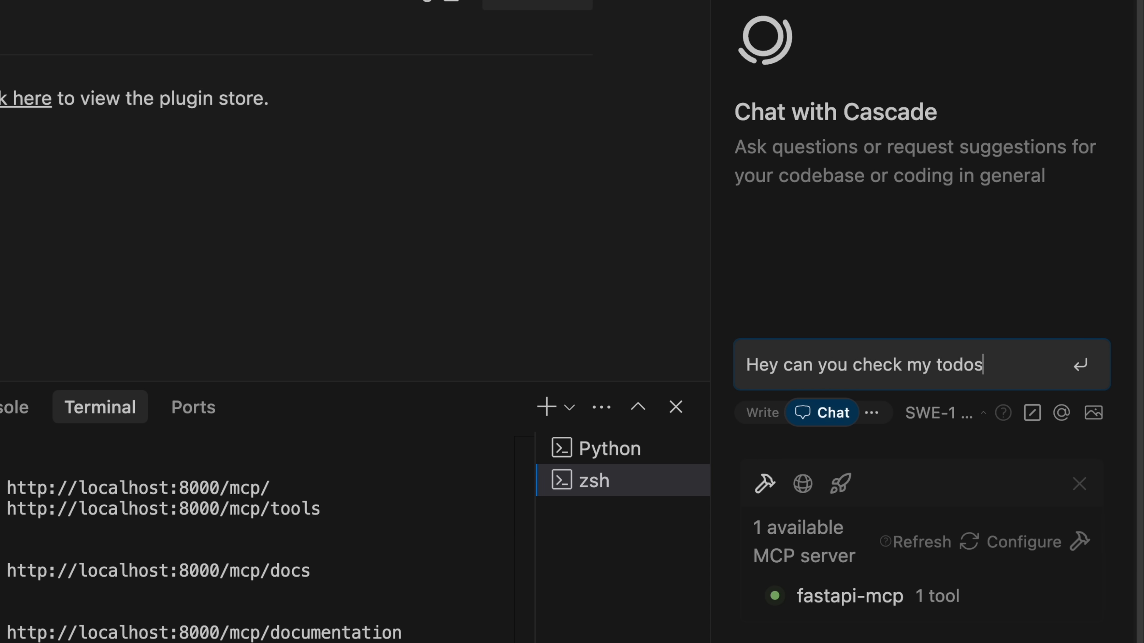
text(and see if I books an p)
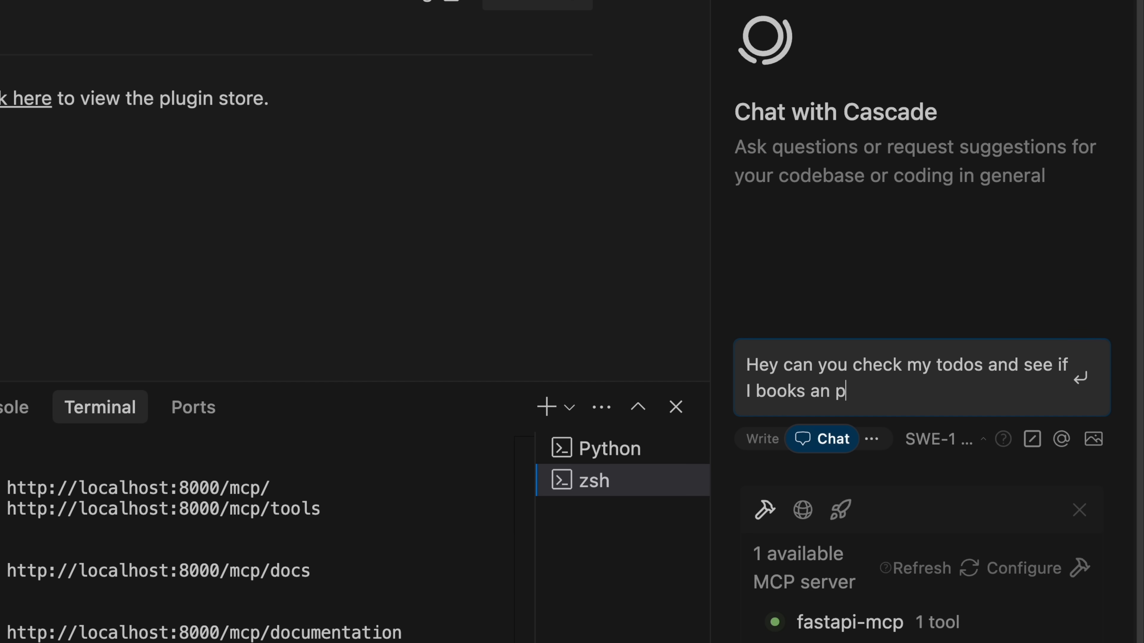
text(appointment with)
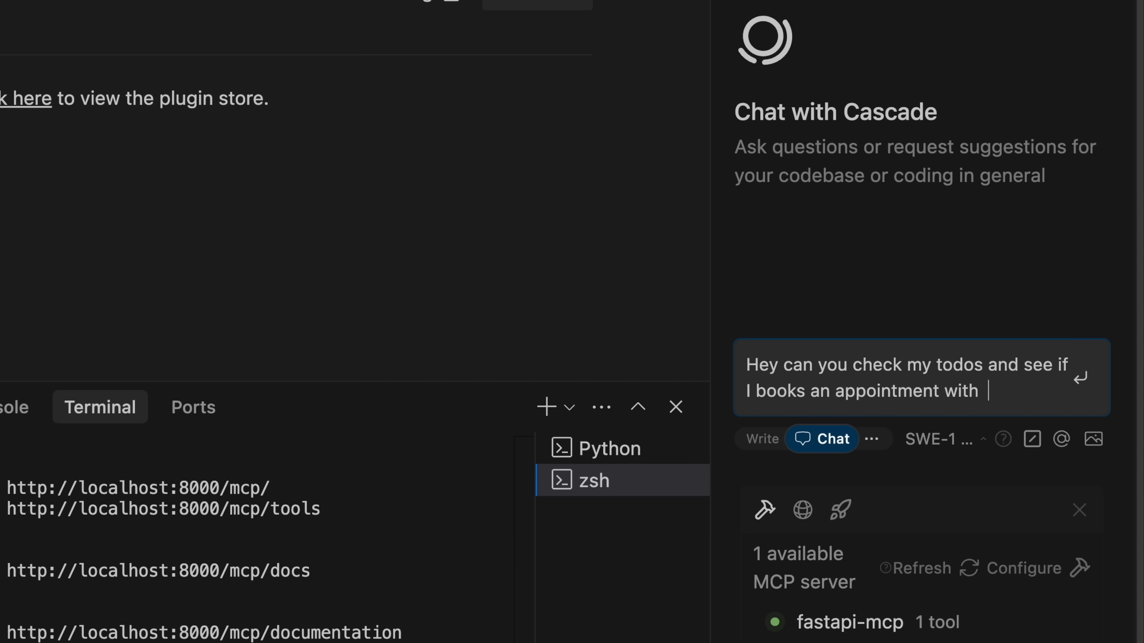
text(my dentist)
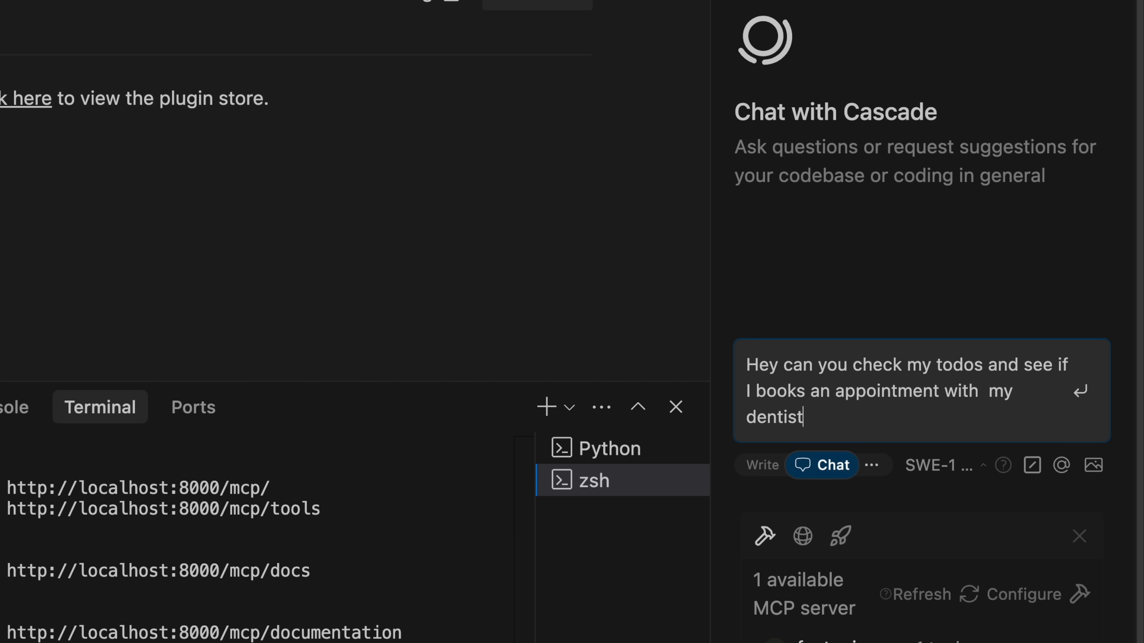
text(.)
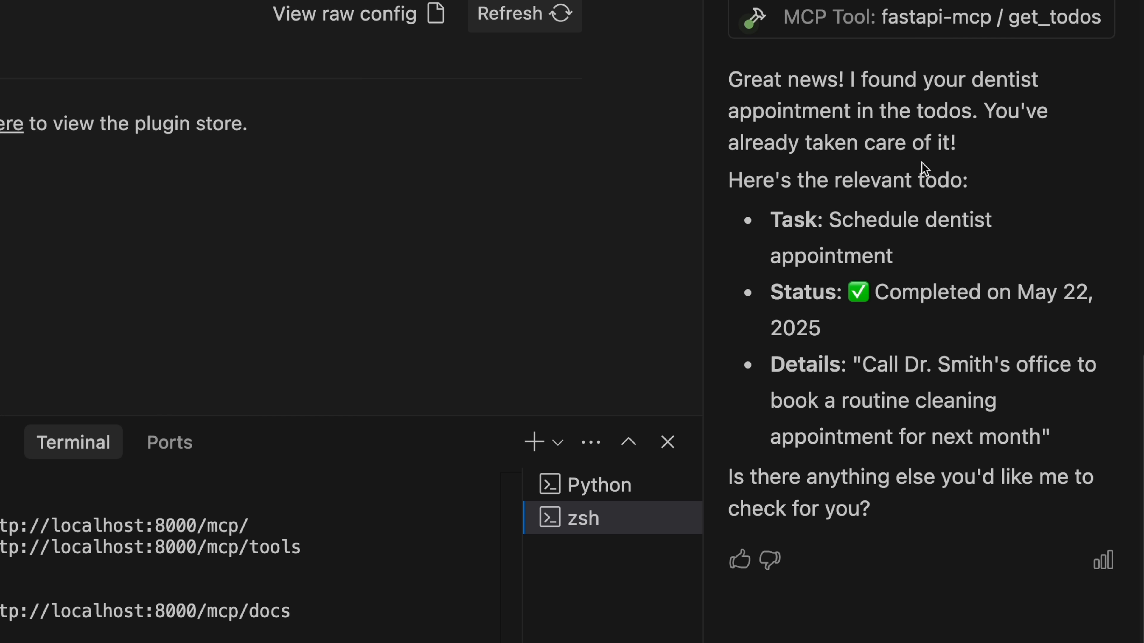
Step: Ask Cascade to set the dentist todo to not completed and select its reply that it cannot update todos
drag(884, 292, 819, 328)
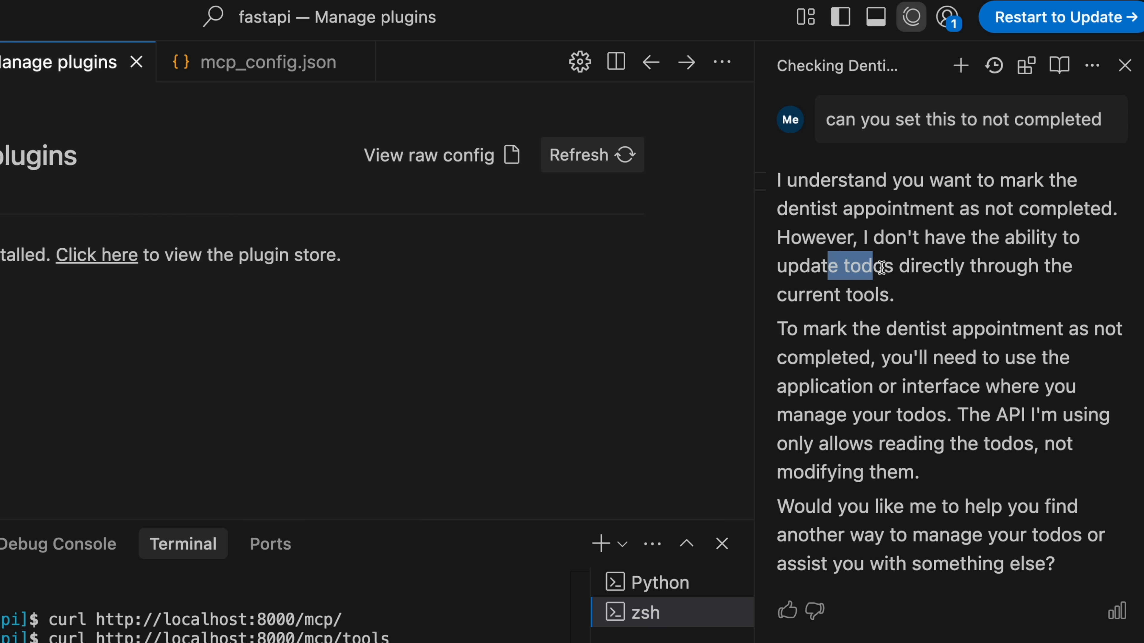
drag(872, 266, 949, 295)
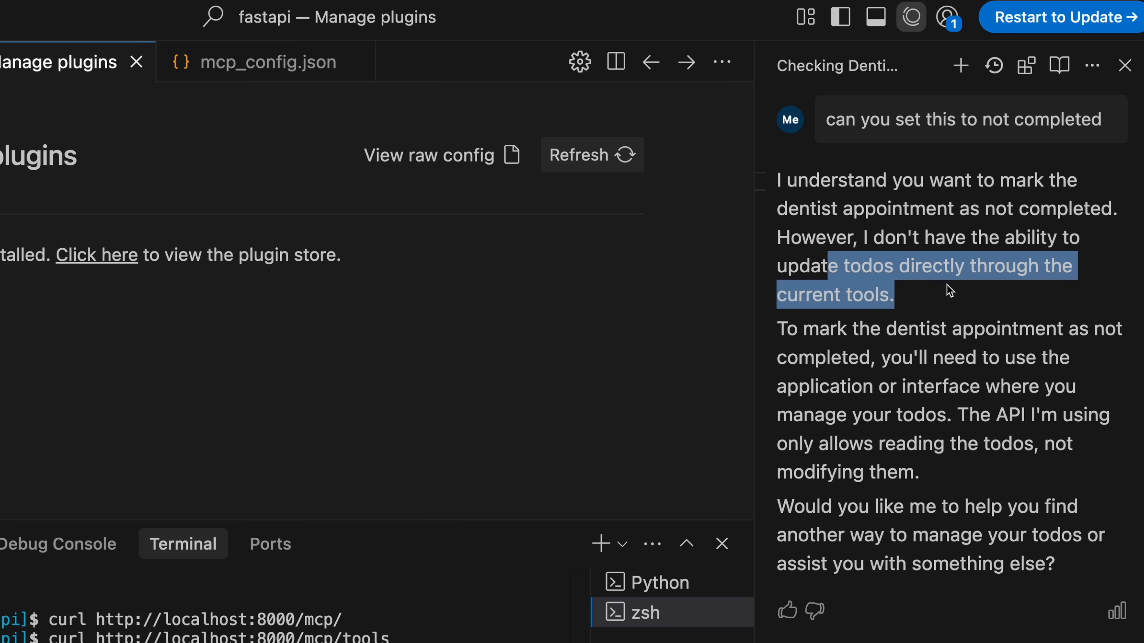